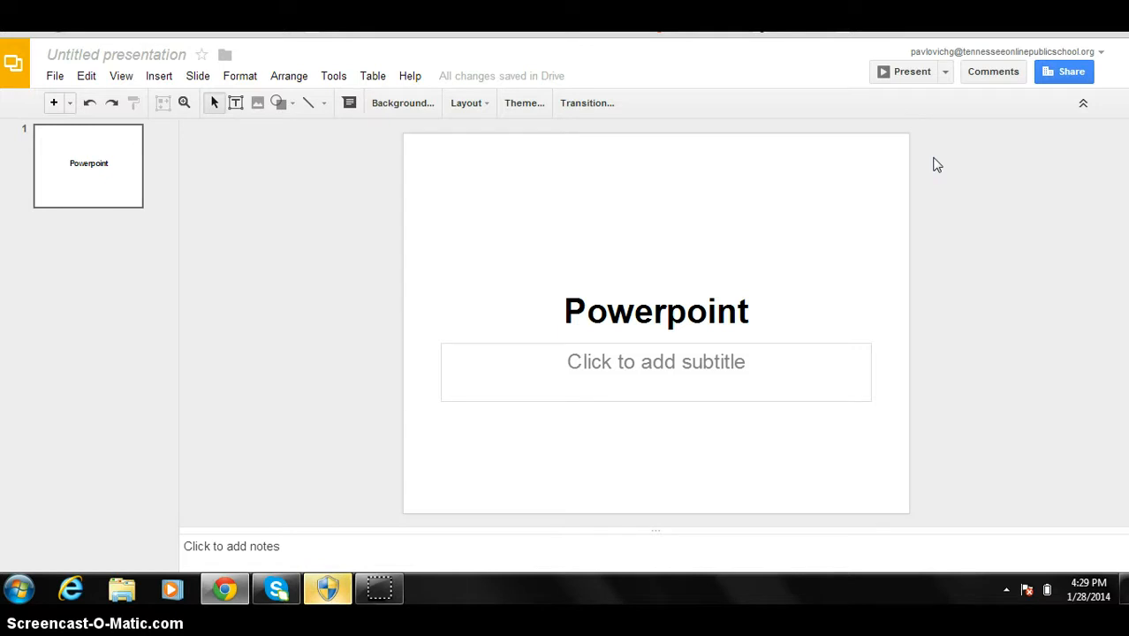
{"action": "mouse_move", "coordinate": [194, 313]}
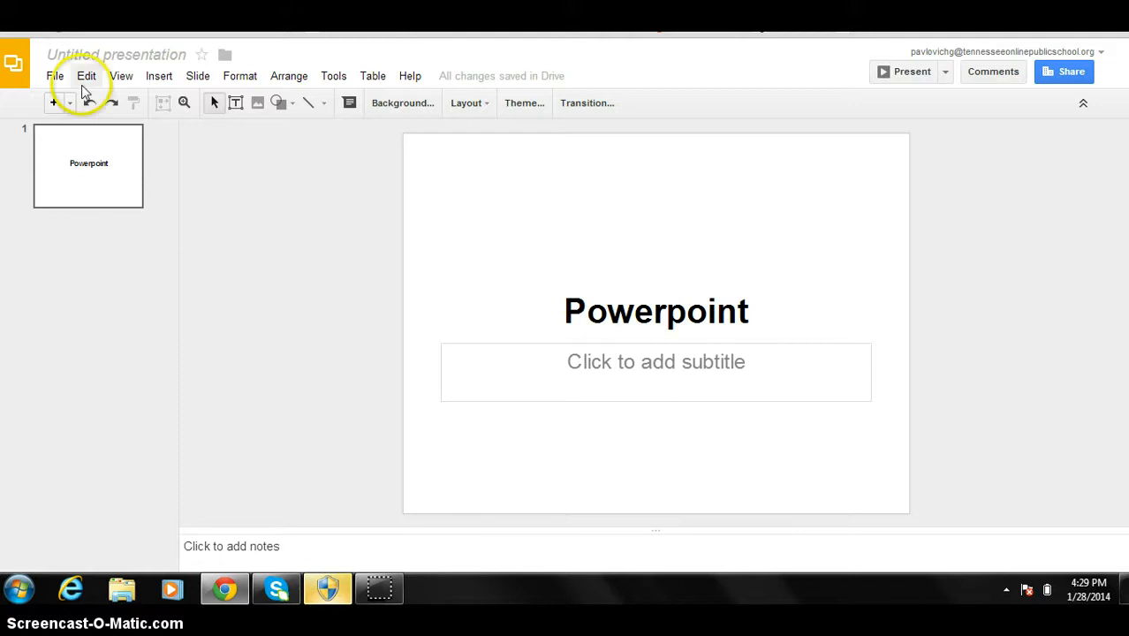
Show the File menu's Download as format choices for the 'Powerpoint' presentation.
{"action": "left_click", "coordinate": [55, 75]}
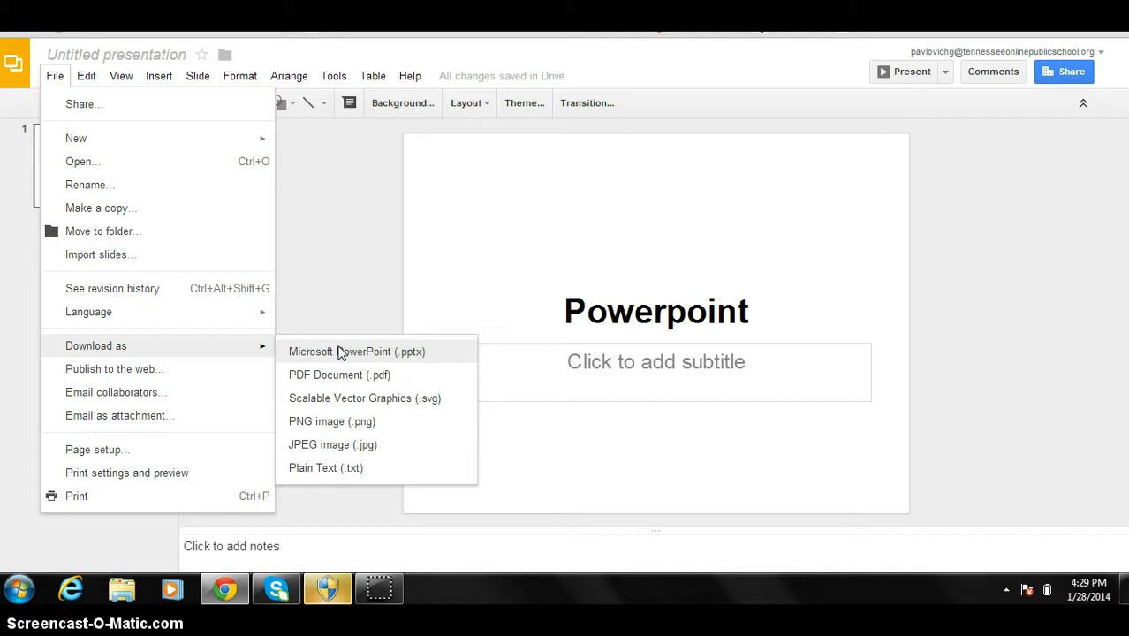
Download the presentation as Microsoft PowerPoint (.pptx), producing 'Untitled presentation.pptx'.
{"action": "left_click", "coordinate": [356, 352]}
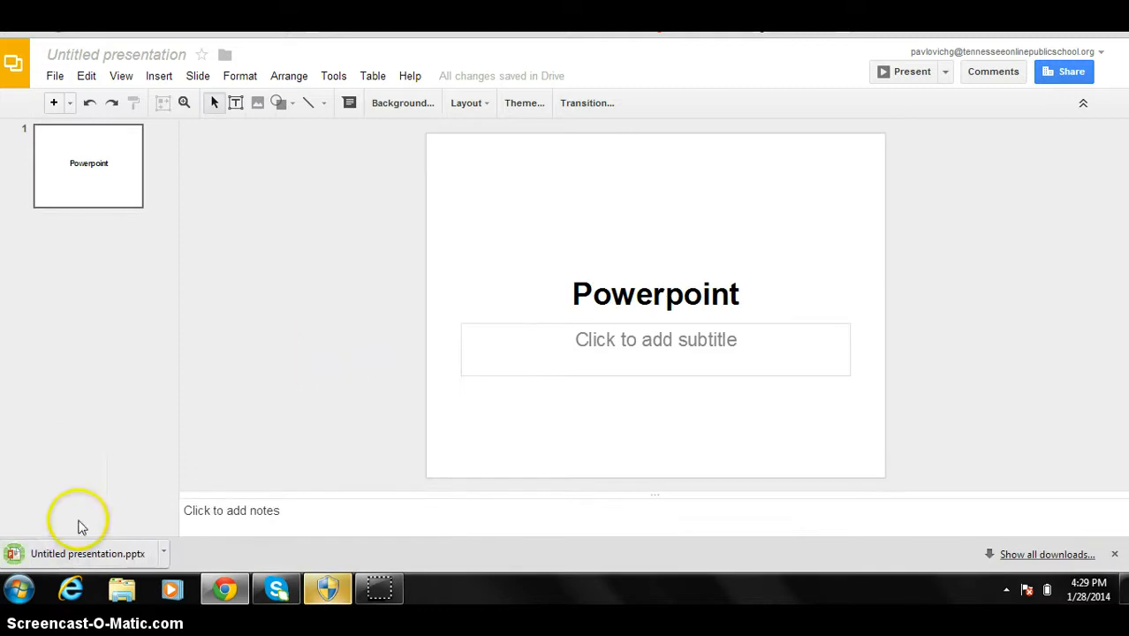
{"action": "mouse_move", "coordinate": [122, 483]}
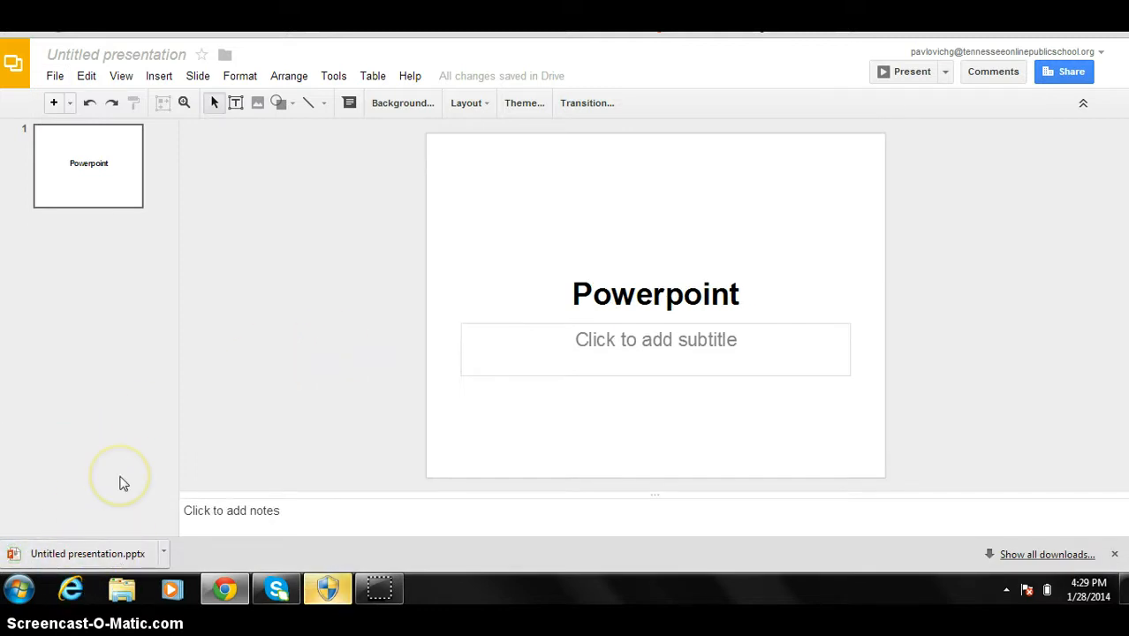
{"action": "mouse_move", "coordinate": [124, 483]}
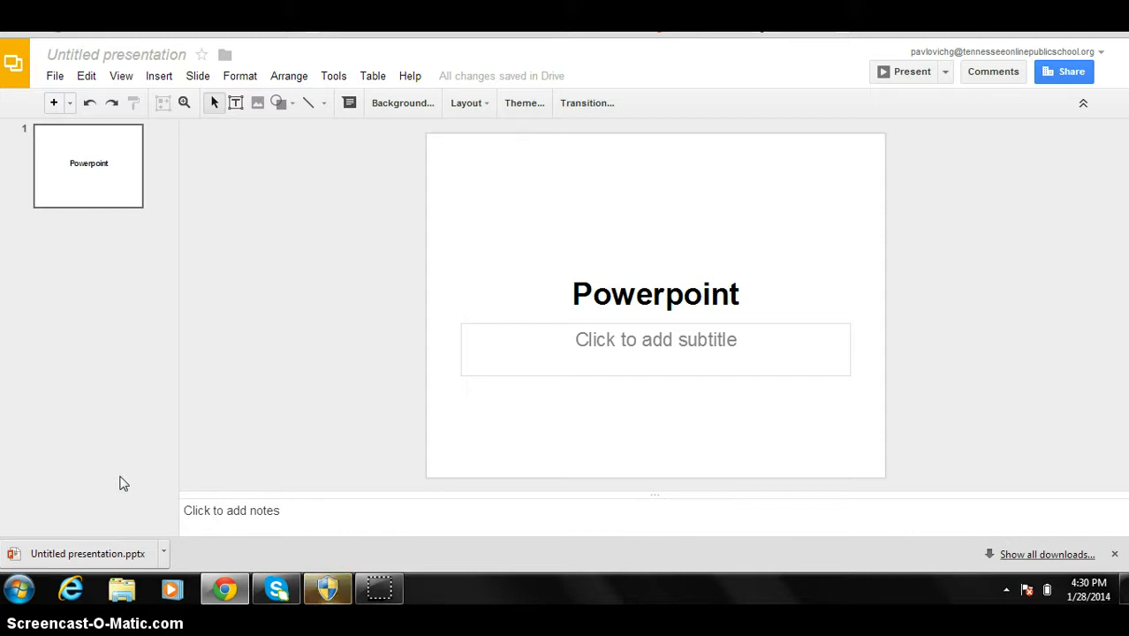
{"action": "mouse_move", "coordinate": [128, 564]}
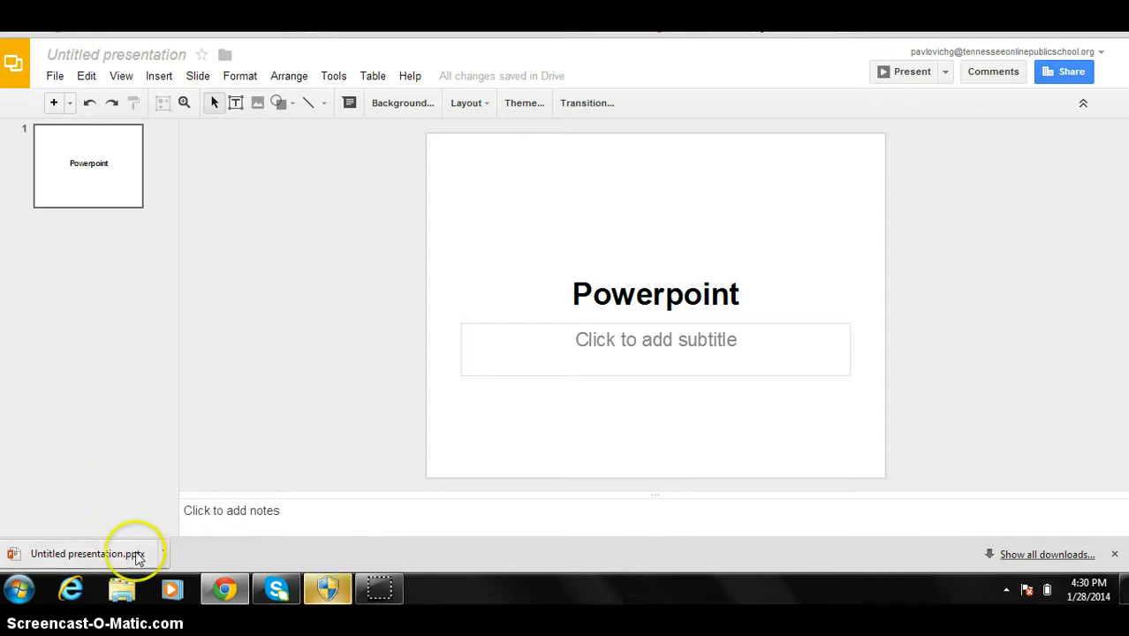
{"action": "mouse_move", "coordinate": [130, 492]}
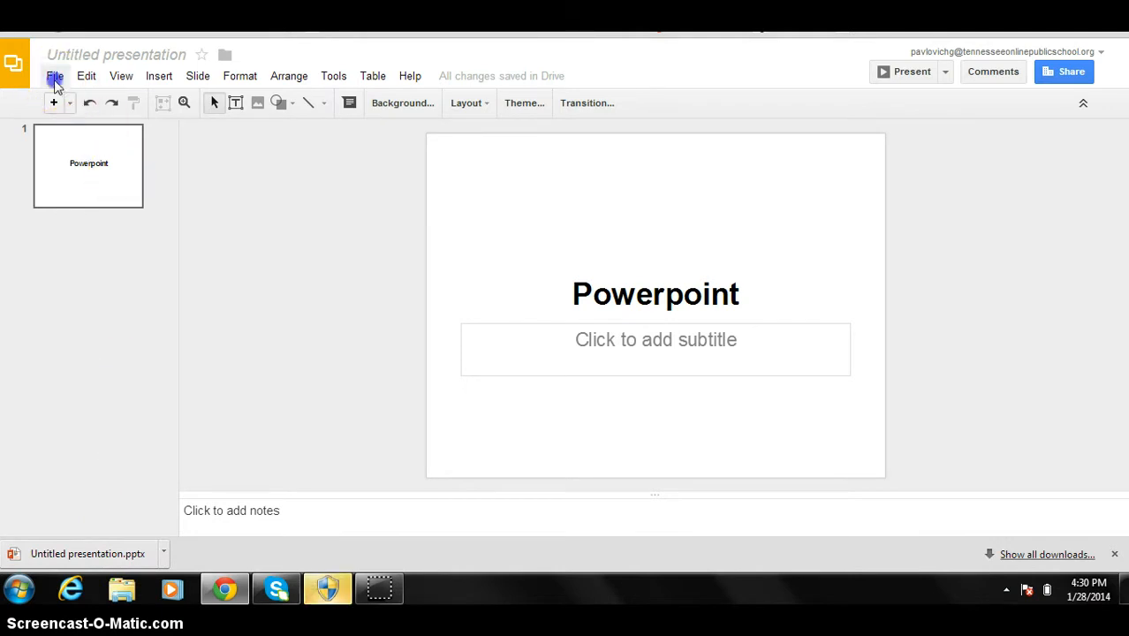
Re-download the presentation as .pptx, then reach the 'Name before sharing' prompt.
{"action": "left_click", "coordinate": [55, 75]}
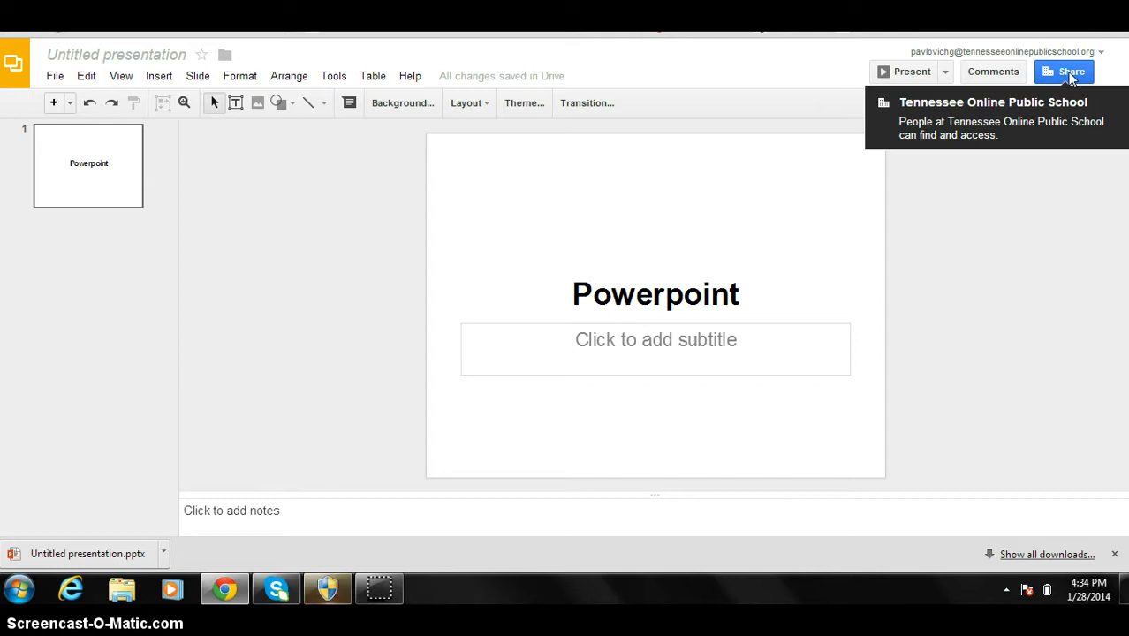
{"action": "left_click", "coordinate": [55, 75]}
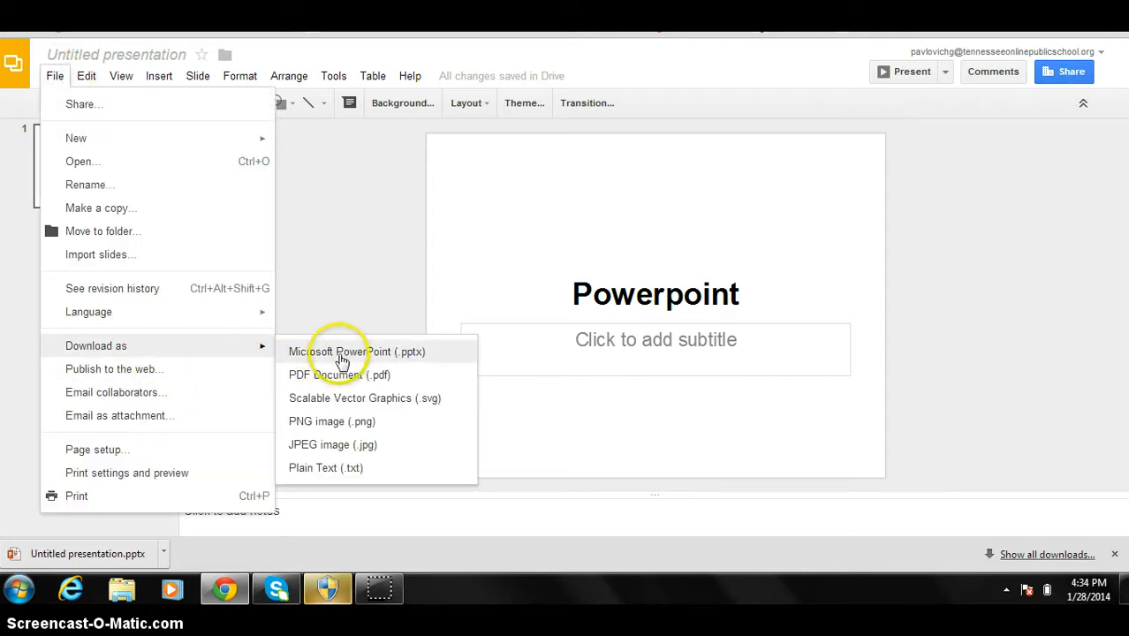
{"action": "left_click", "coordinate": [357, 351]}
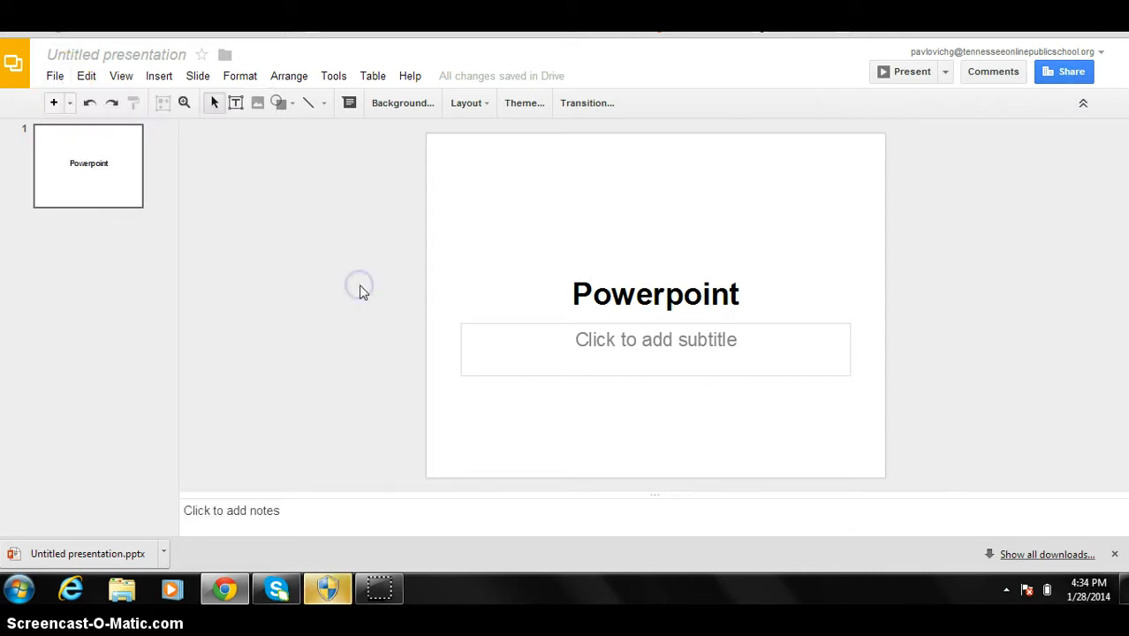
{"action": "left_click", "coordinate": [1064, 72]}
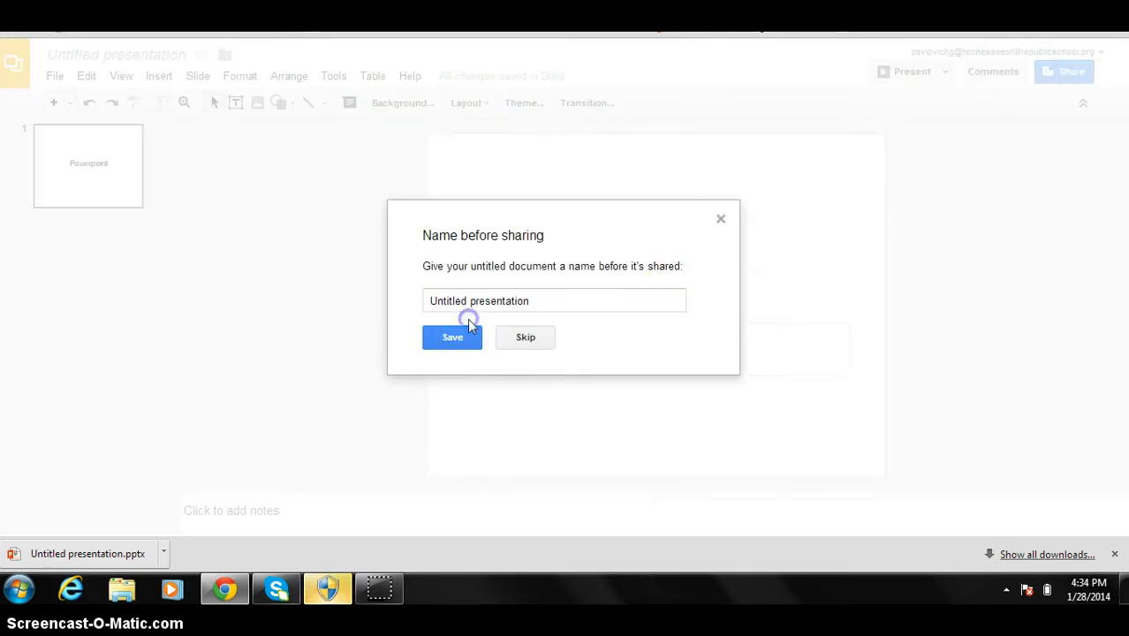
Keep the name 'Untitled presentation' and continue sharing.
{"action": "left_click", "coordinate": [451, 337]}
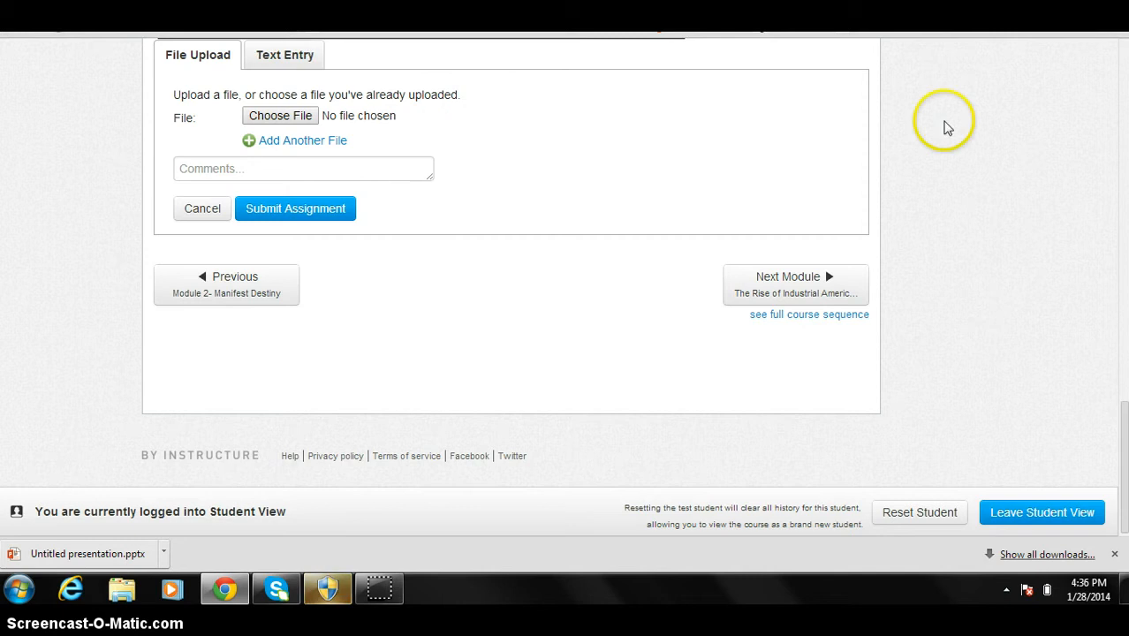
Paste the Google Slides share link into Canvas Text Entry and submit the assignment.
{"action": "left_click", "coordinate": [284, 54]}
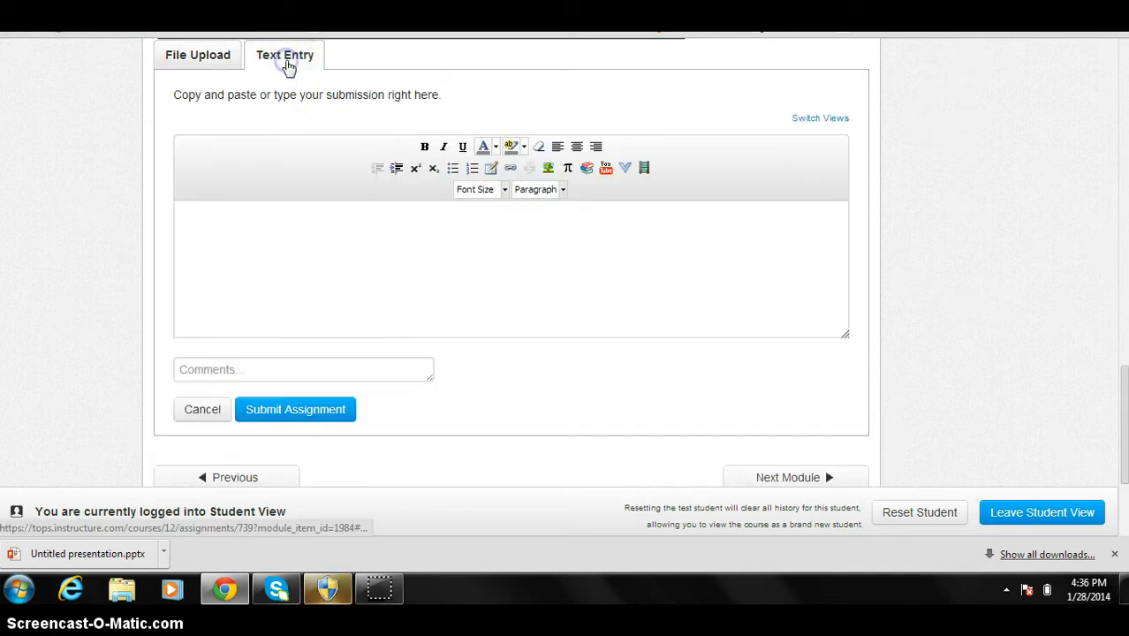
{"action": "left_click", "coordinate": [284, 55]}
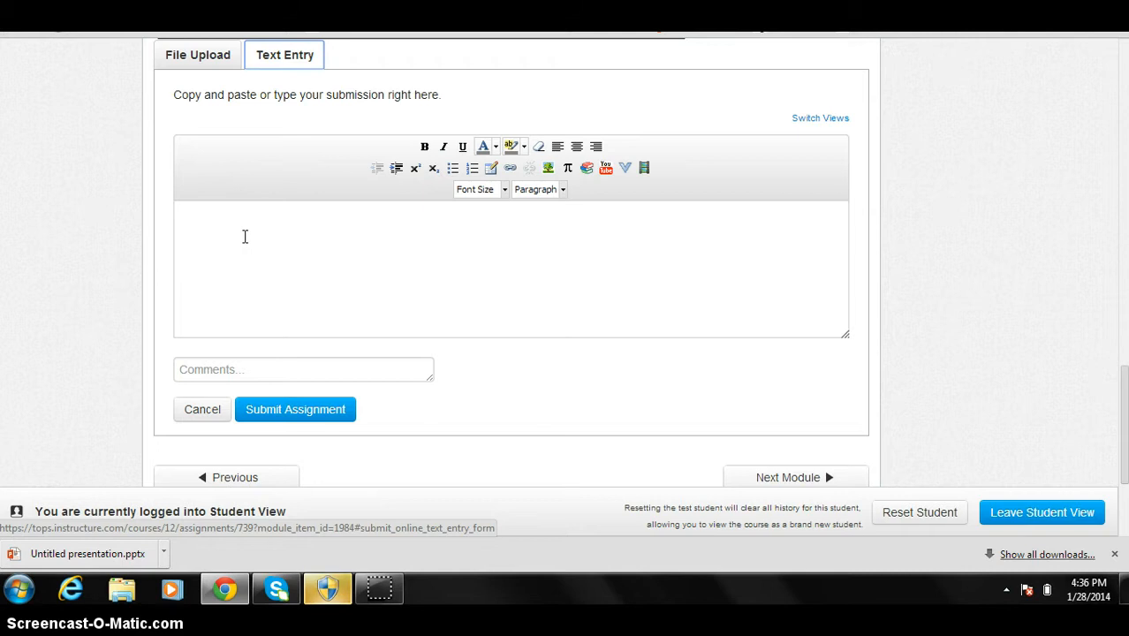
{"action": "right_click", "coordinate": [244, 221]}
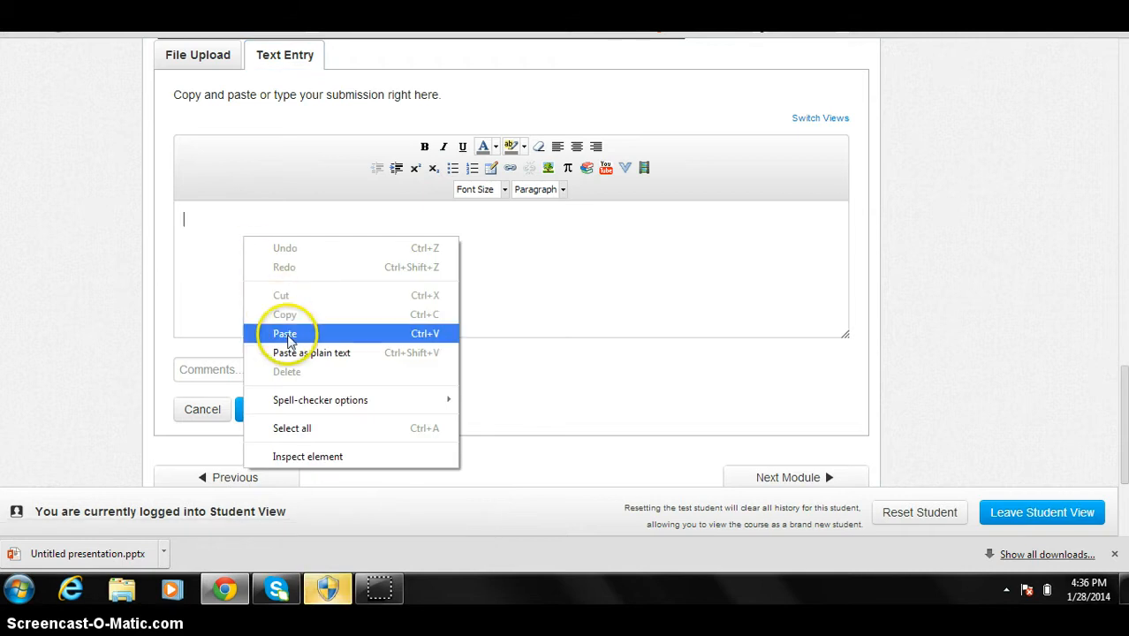
{"action": "left_click", "coordinate": [284, 333]}
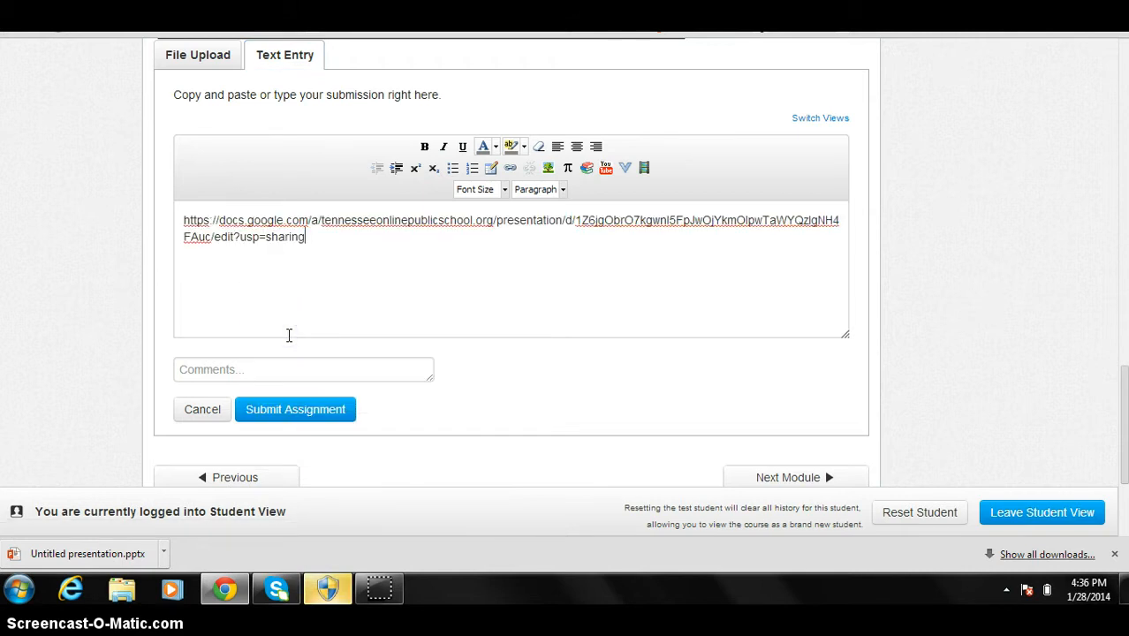
{"action": "mouse_move", "coordinate": [419, 272]}
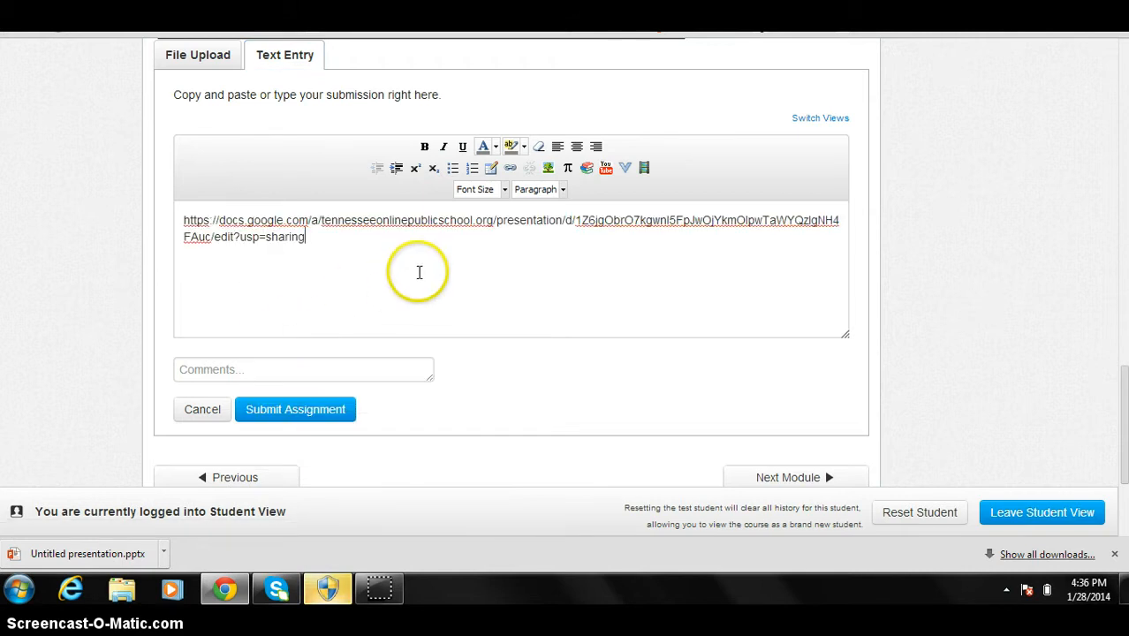
{"action": "left_click", "coordinate": [294, 409]}
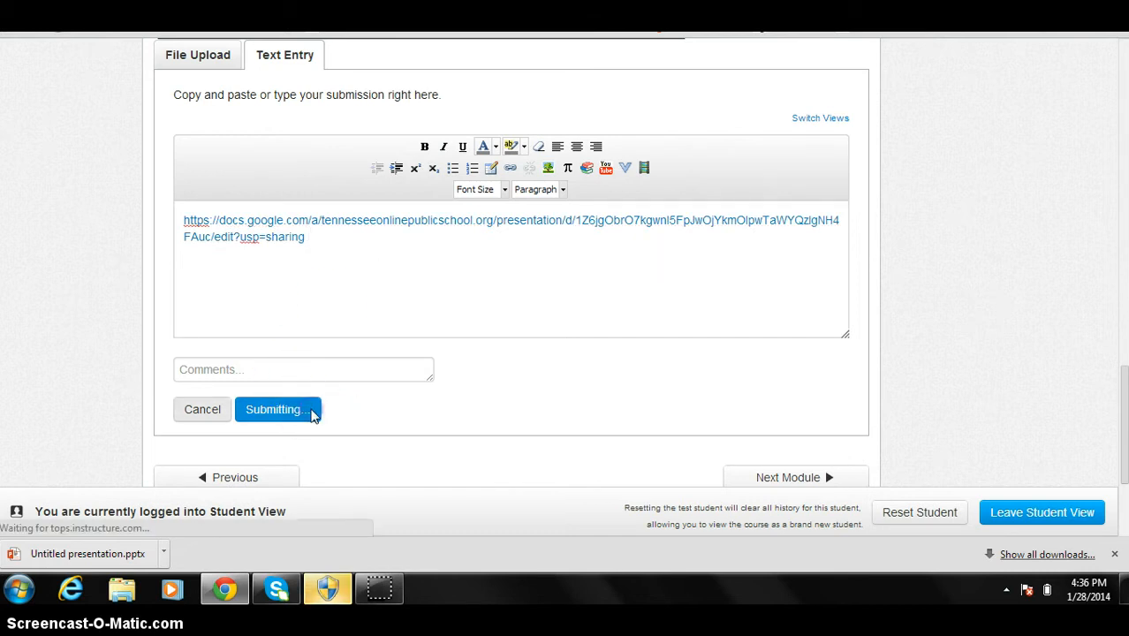
{"action": "left_click", "coordinate": [278, 409]}
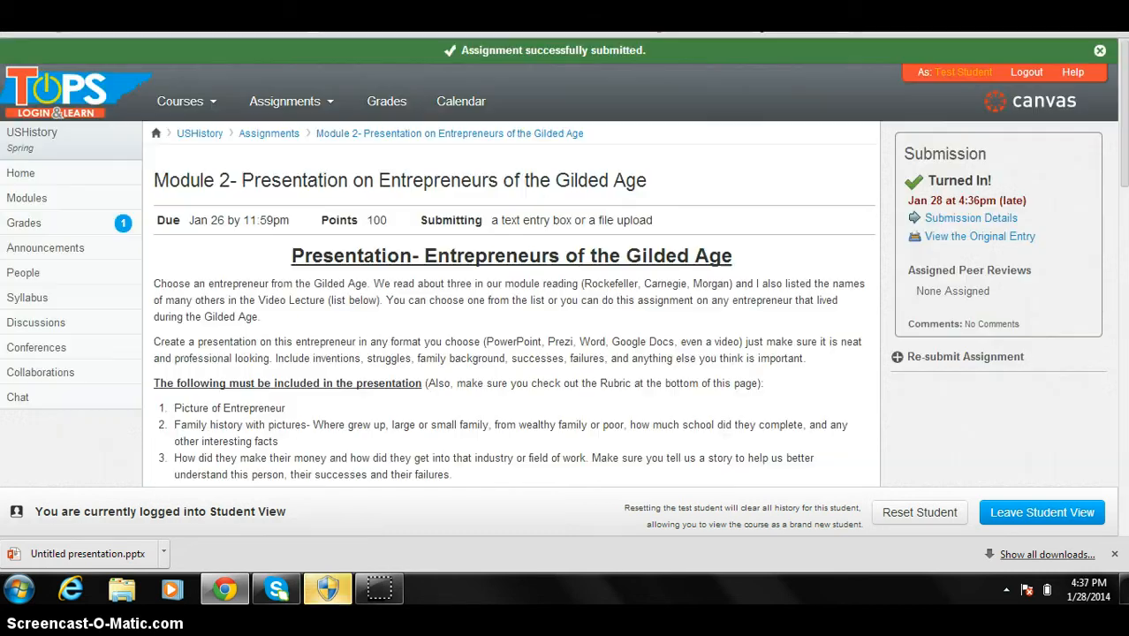